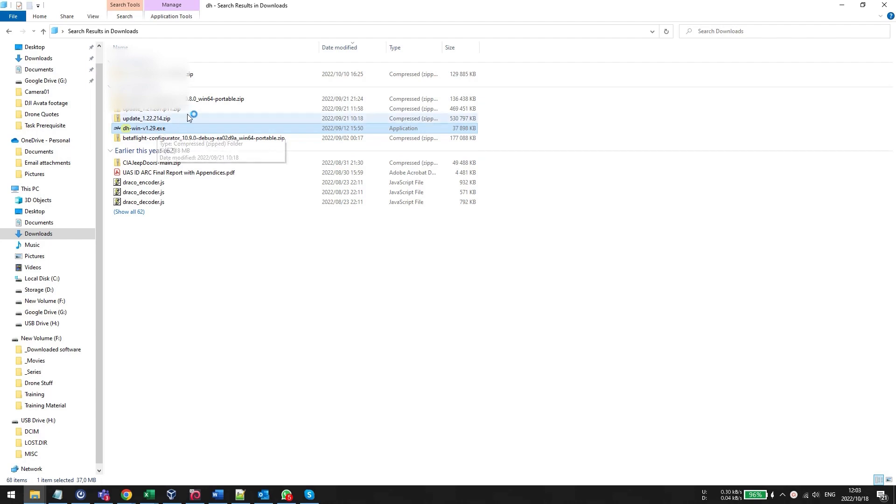
mouse_move(331, 182)
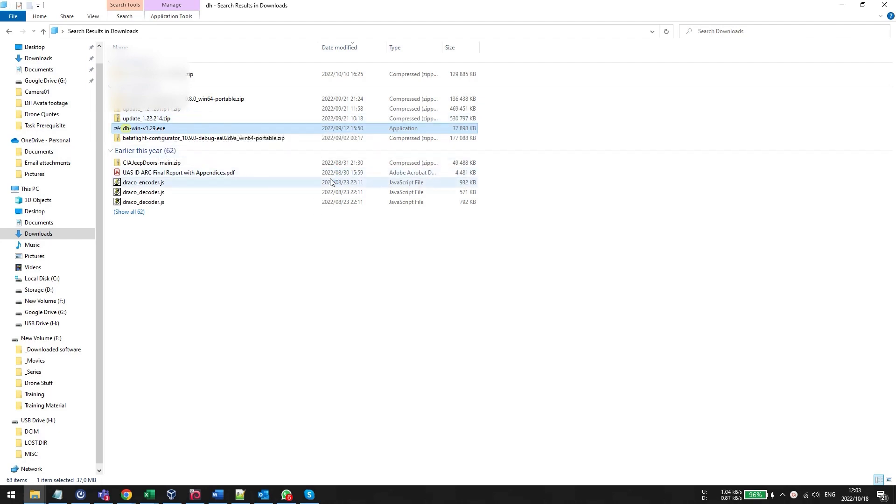
Launch dh-win-v1.29.exe from the Downloads search results to detect the FPV Racer
double_click(145, 128)
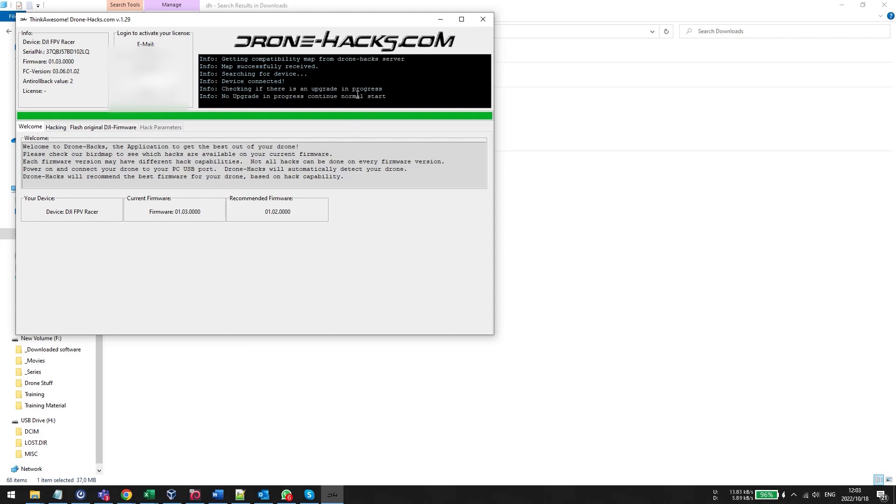
Log in to activate the DH_regular license, review the recommended firmware, then view the available hacks
left_click(55, 127)
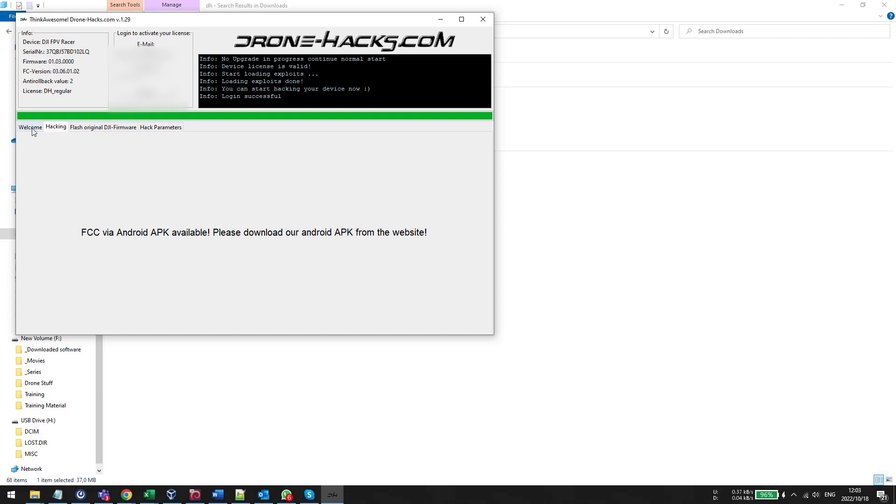
left_click(30, 127)
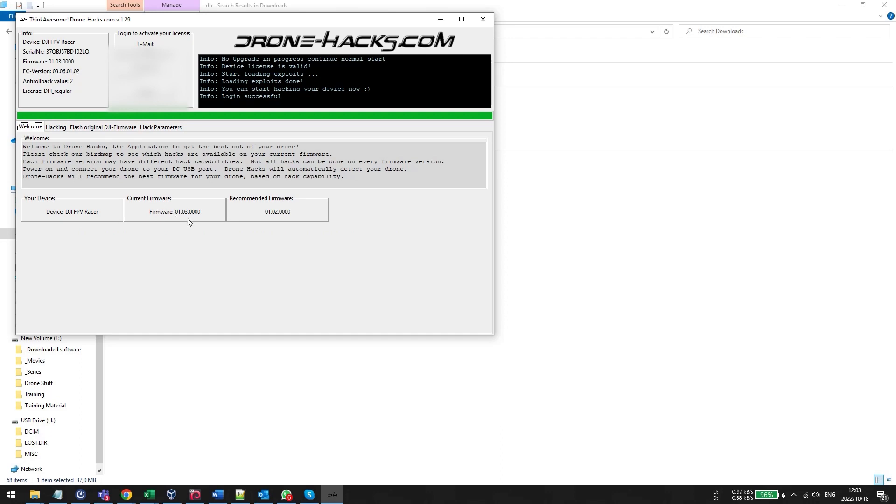
mouse_move(205, 216)
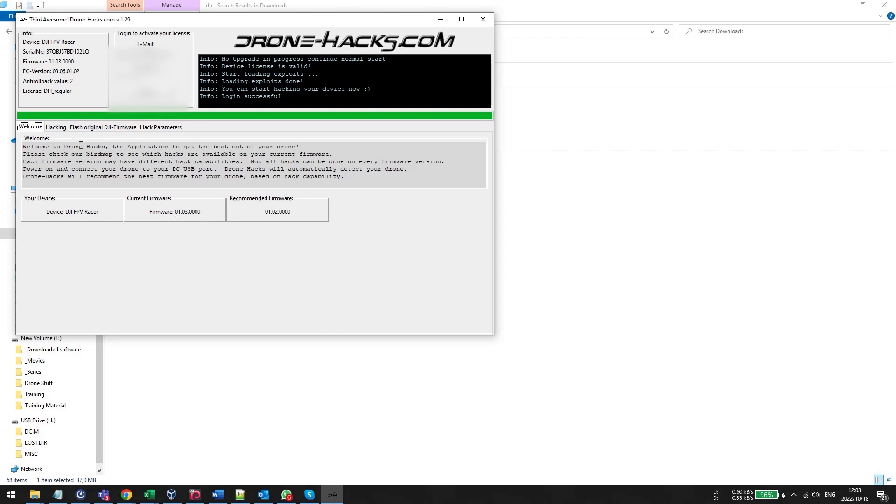
mouse_move(231, 222)
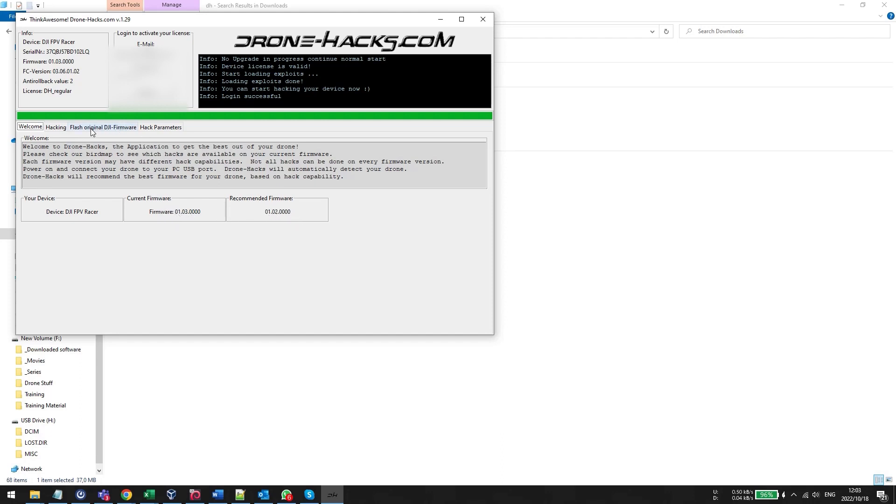
left_click(56, 127)
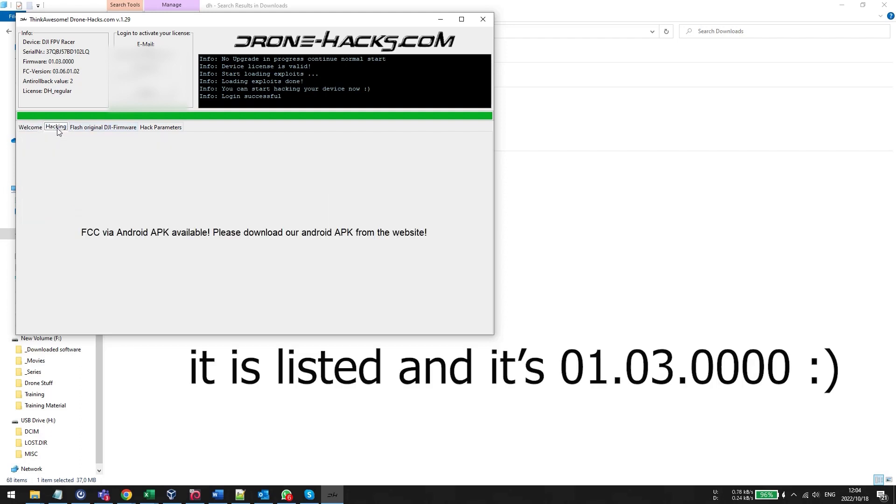
Open the Flash original DJI-Firmware tab and cancel the firmware file picker
left_click(104, 127)
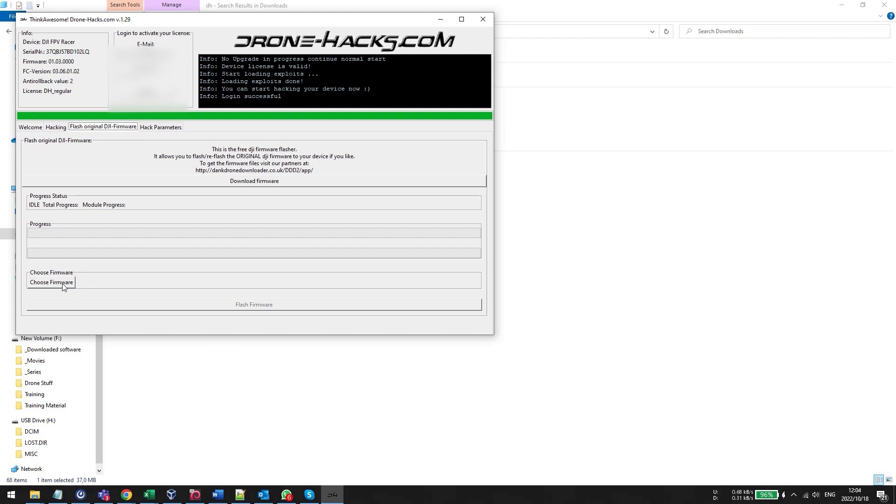
left_click(50, 283)
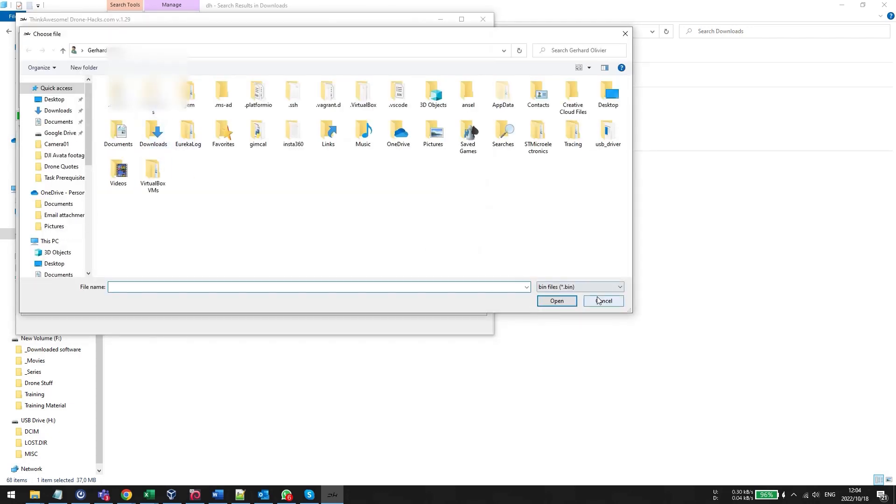
left_click(603, 301)
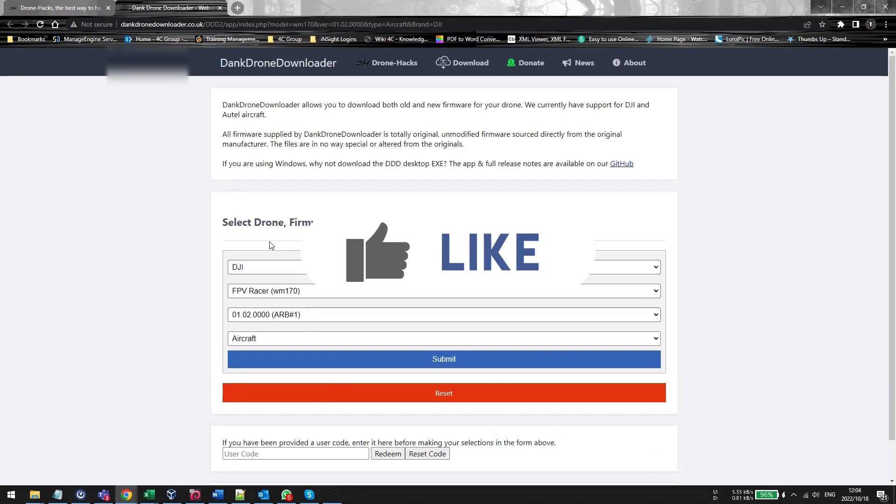
Submit the FPV Racer (wm170) aircraft firmware 01.02.0000 request, then close the download page
left_click(443, 359)
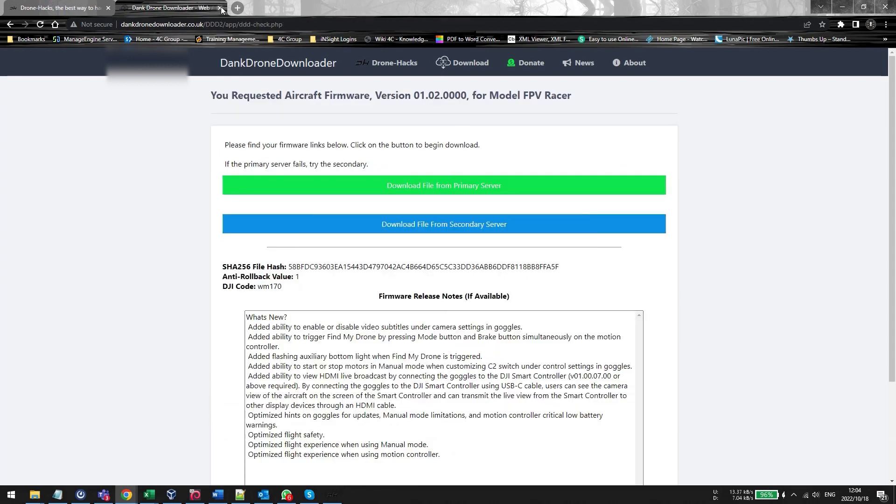
left_click(57, 8)
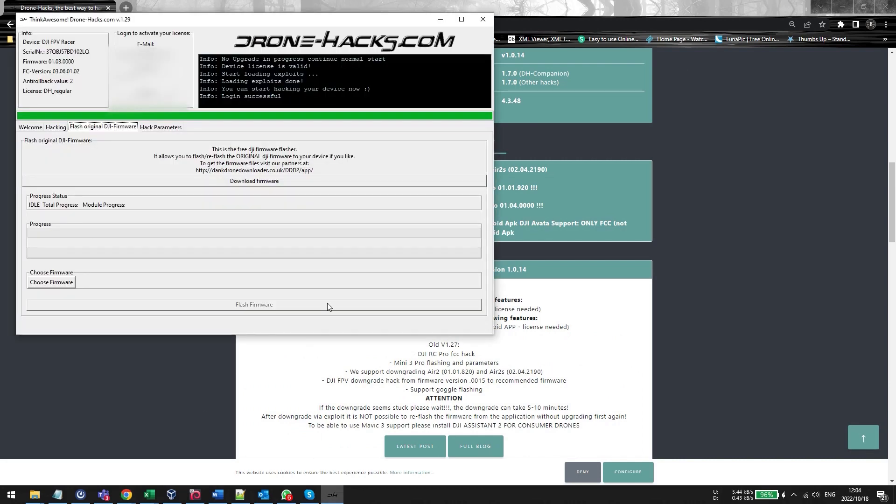
Load V01.02.0000_FPV_Racer_dji_system.bin from Downloads and start flashing it
left_click(50, 283)
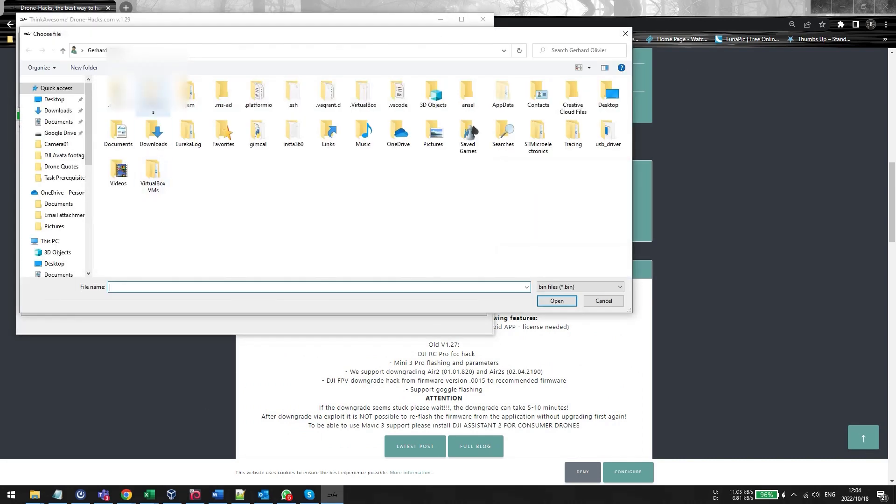
left_click(59, 110)
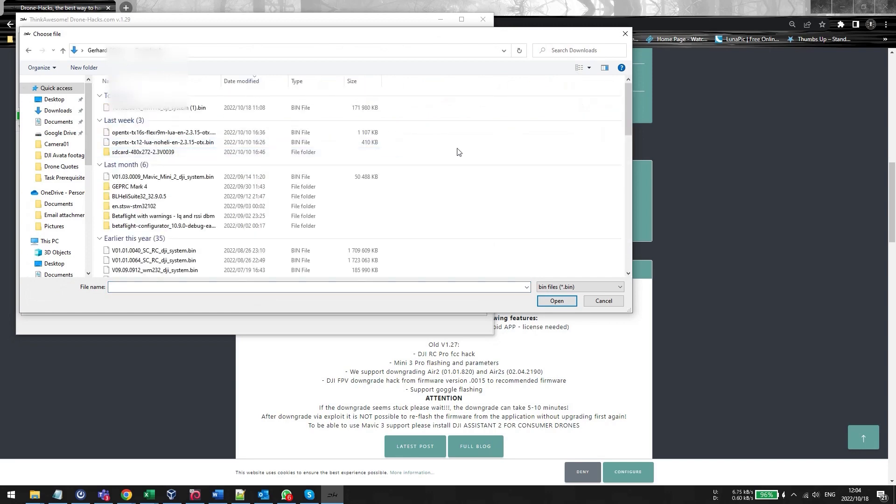
scroll("down", 3)
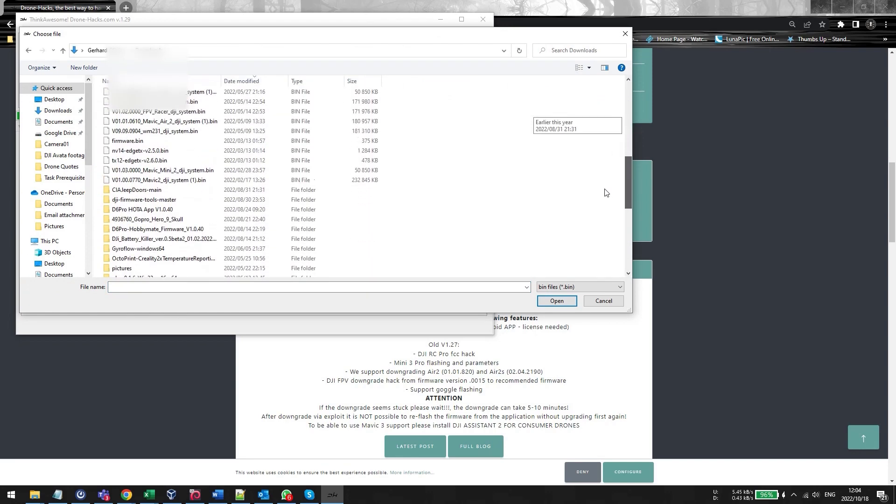
left_click(159, 145)
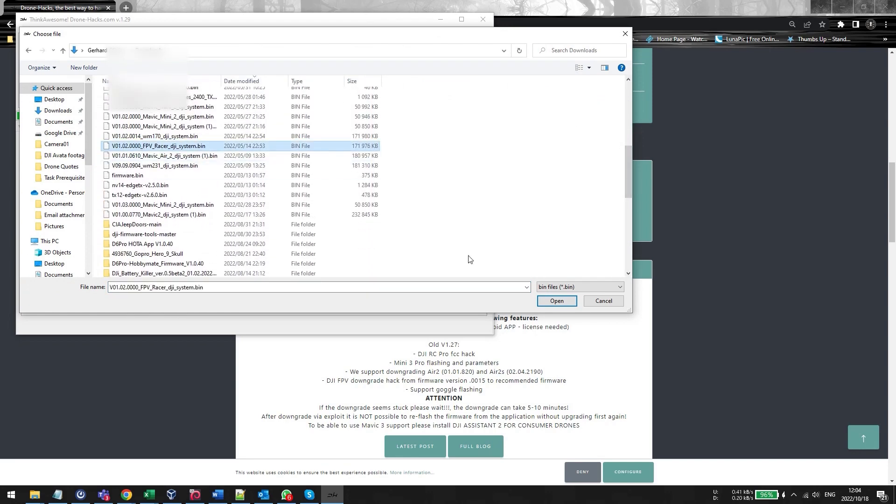
left_click(554, 300)
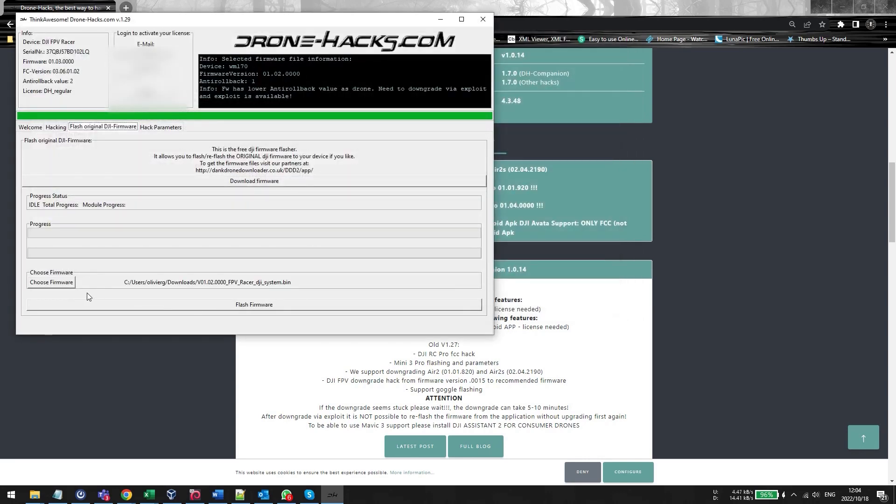
left_click(254, 304)
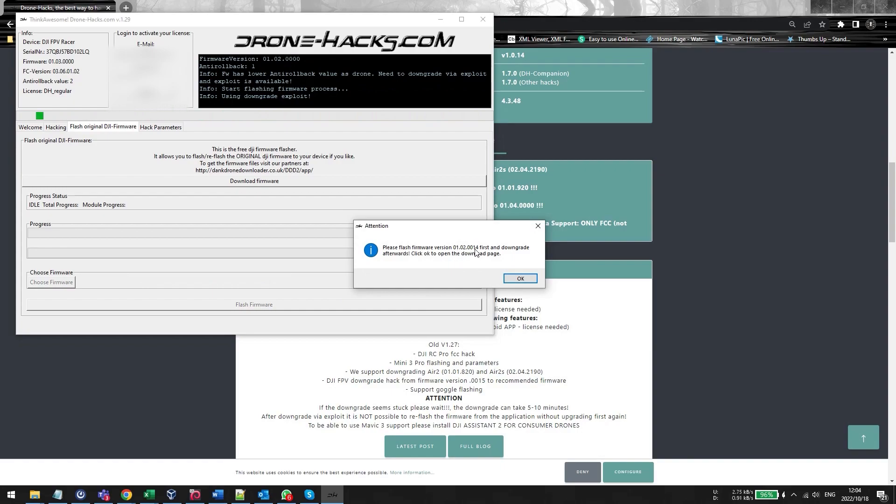
Acknowledge the Attention warning and submit the FPV Racer 01.02.0014 (ARB#2) aircraft firmware request
left_click(519, 278)
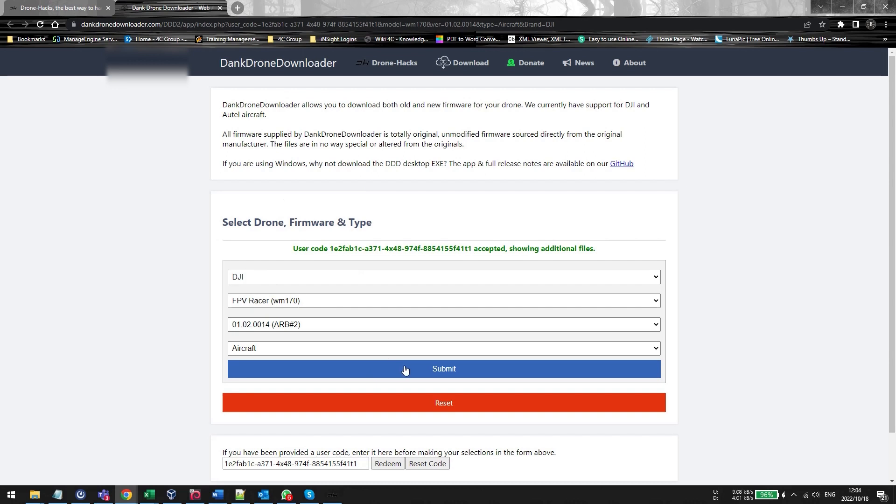
left_click(444, 369)
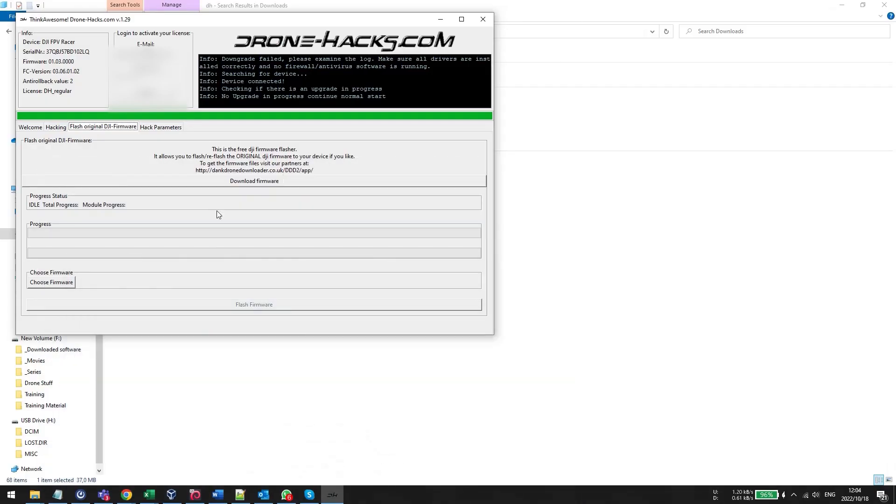
Load V01.02.0014_wm170_dji_system (1).bin and highlight its identical antirollback value in the log
left_click(55, 127)
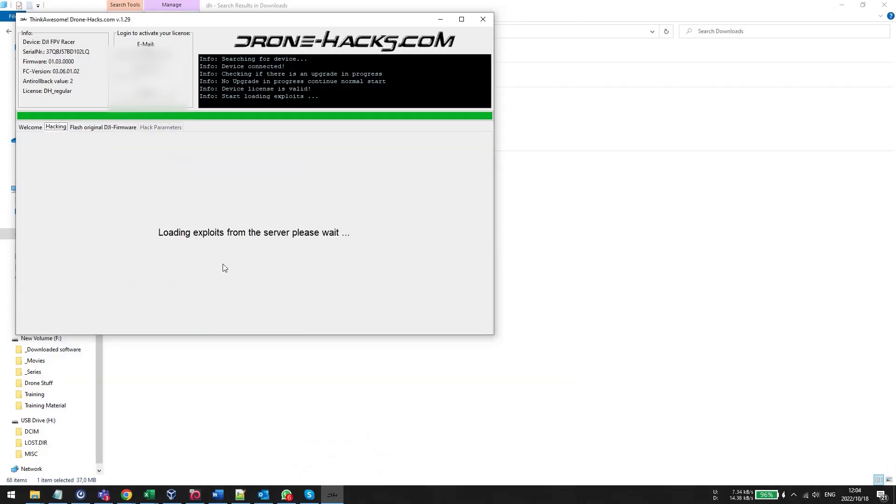
left_click(103, 127)
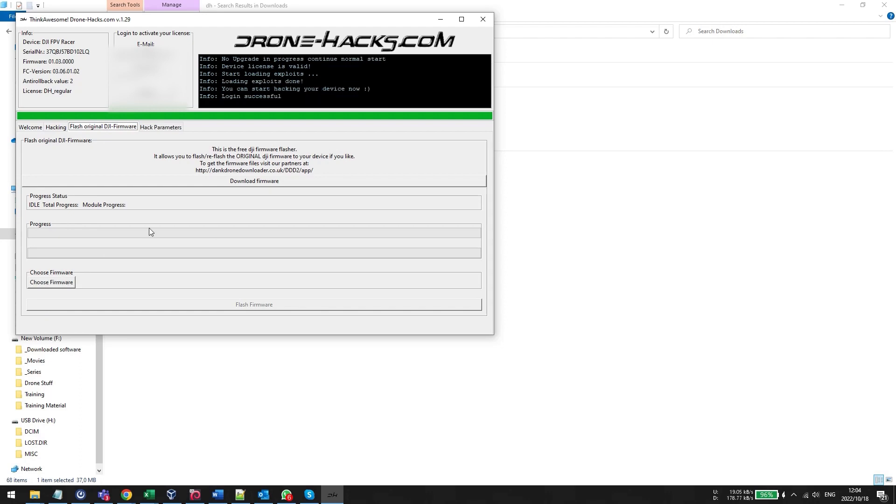
mouse_move(213, 177)
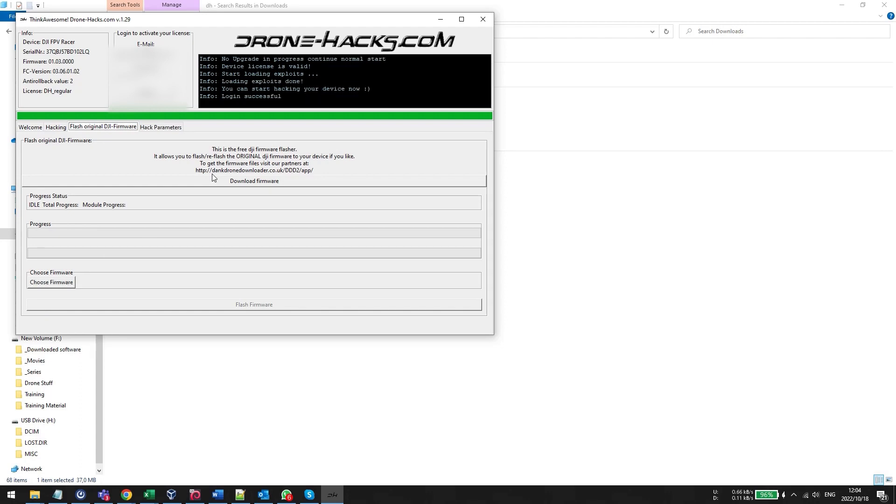
left_click(51, 282)
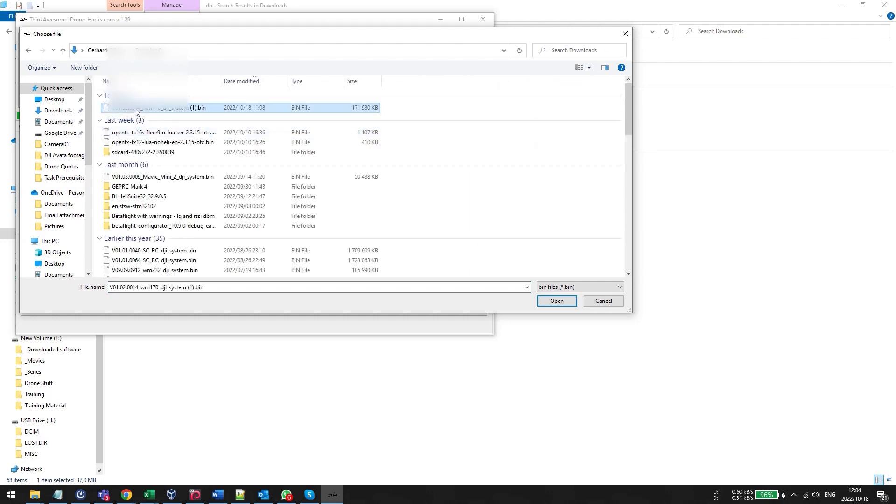
left_click(556, 301)
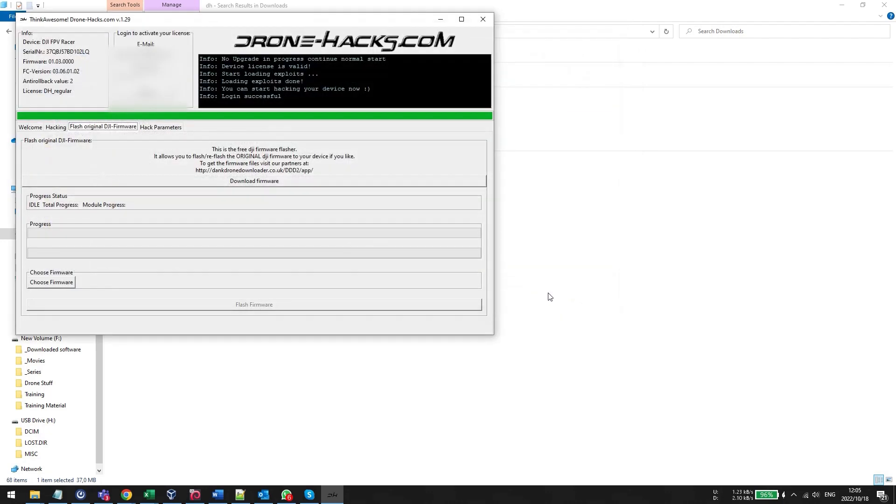
left_click(51, 282)
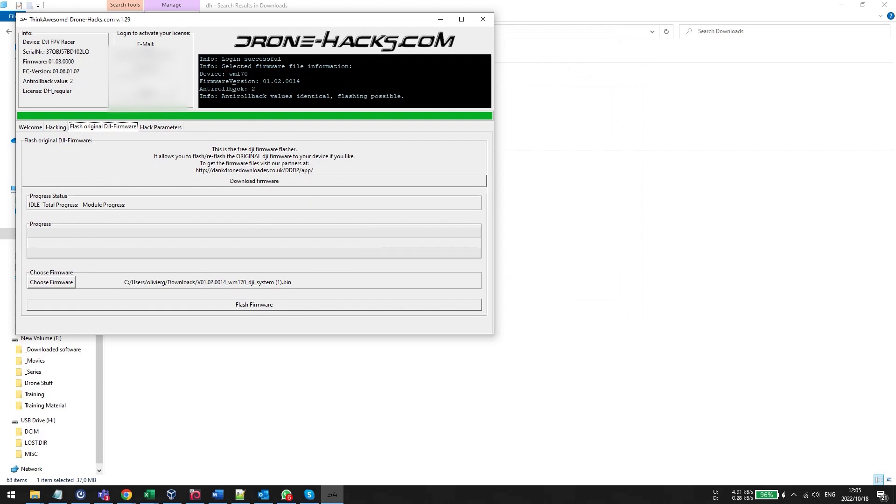
left_click_drag(214, 80, 257, 88)
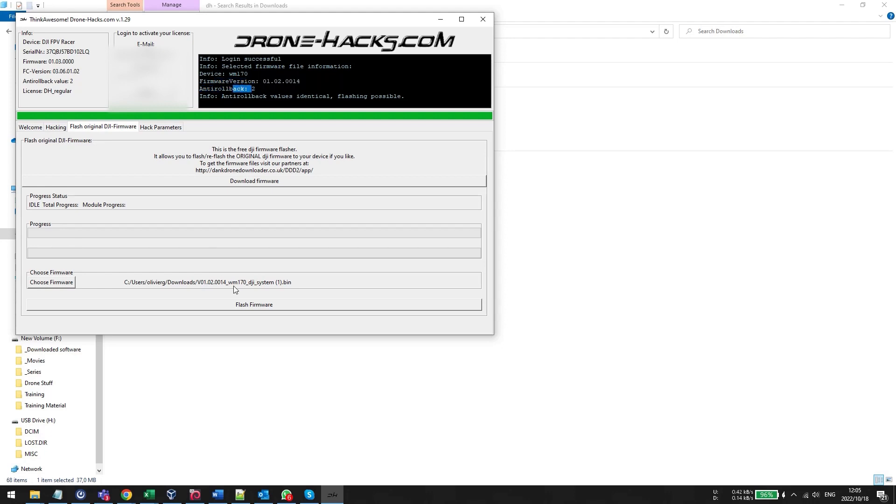
Flash firmware 01.02.0014 and wait as Stage 2/2 stalls at 3% total
left_click(254, 304)
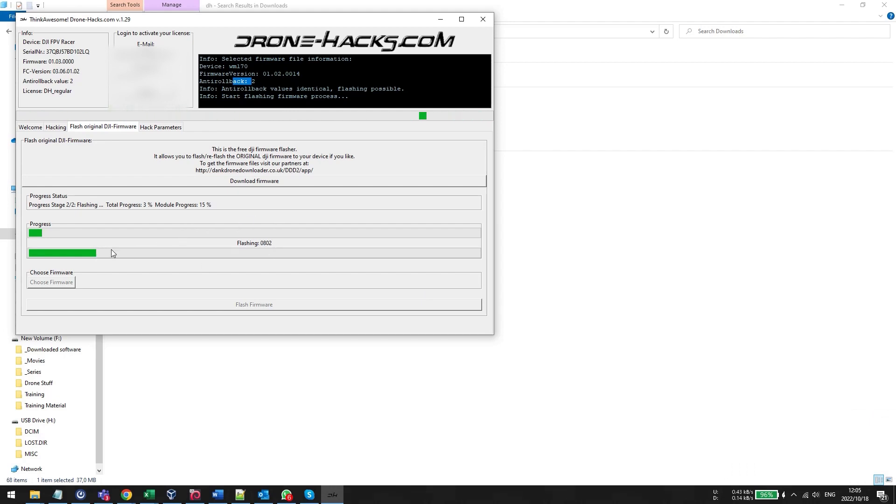
mouse_move(232, 247)
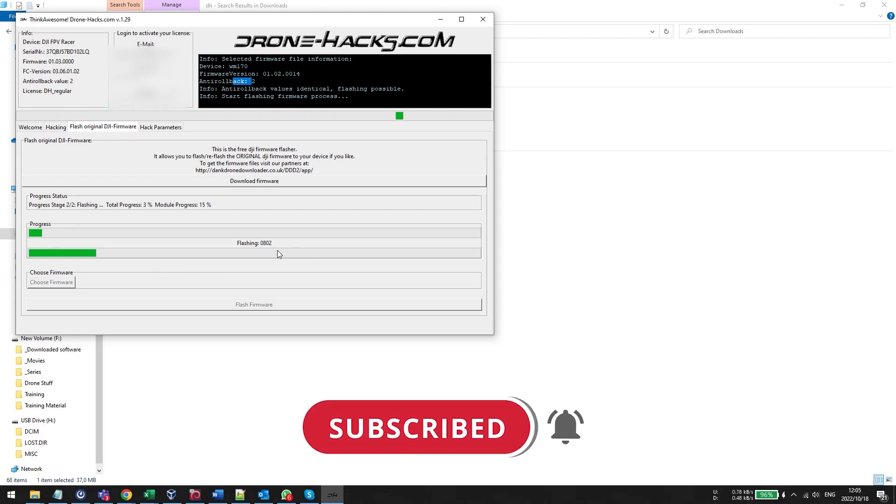
mouse_move(331, 185)
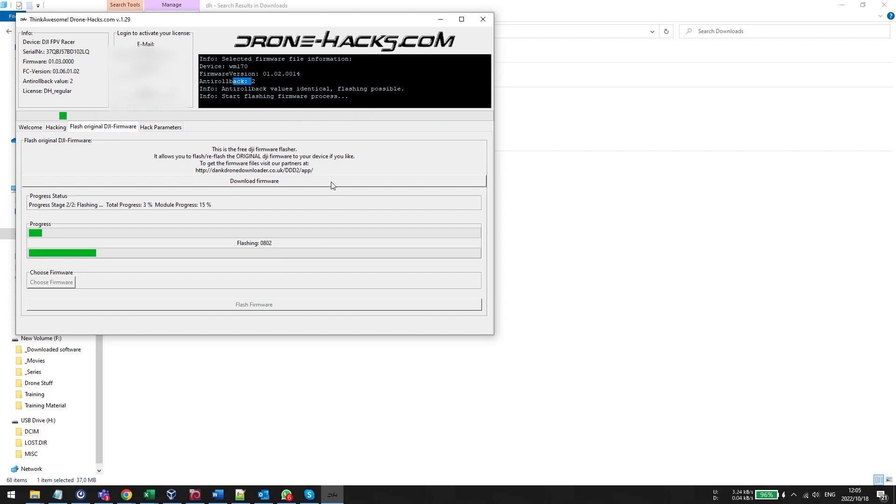
mouse_move(691, 345)
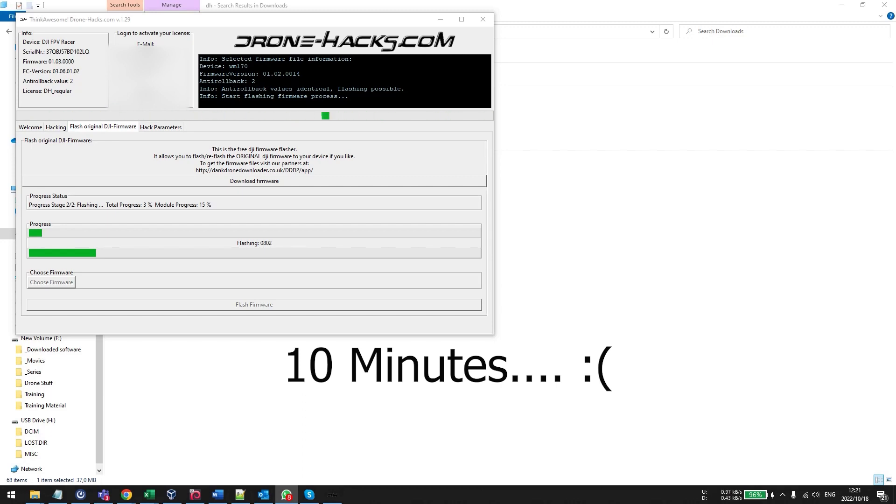
mouse_move(482, 18)
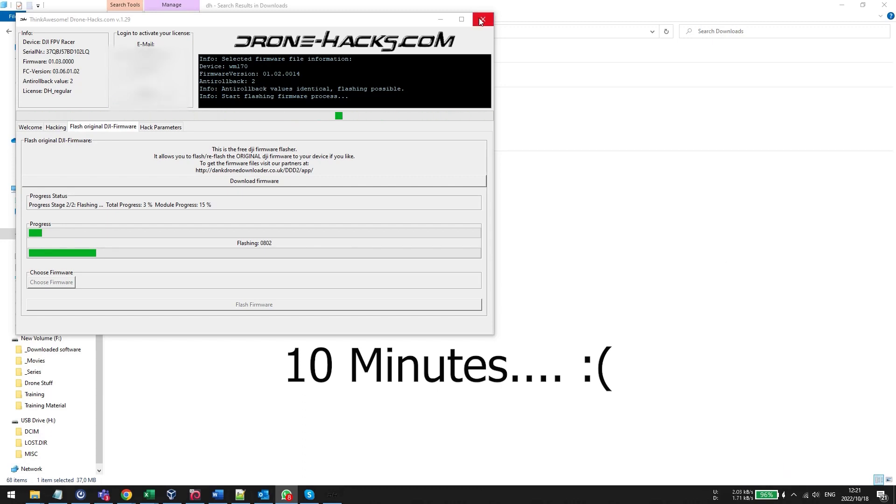
mouse_move(481, 20)
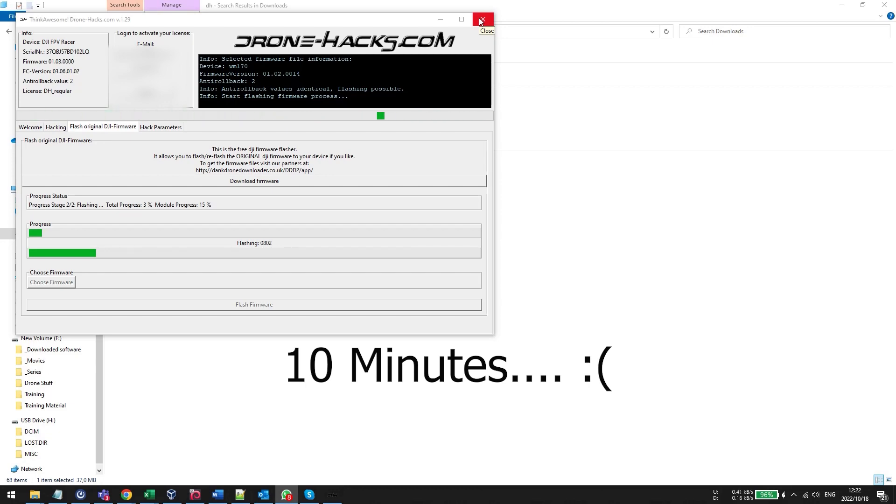
Close the stalled Drone-Hacks window and relaunch dh-win-v1.29.exe from Downloads
left_click(482, 19)
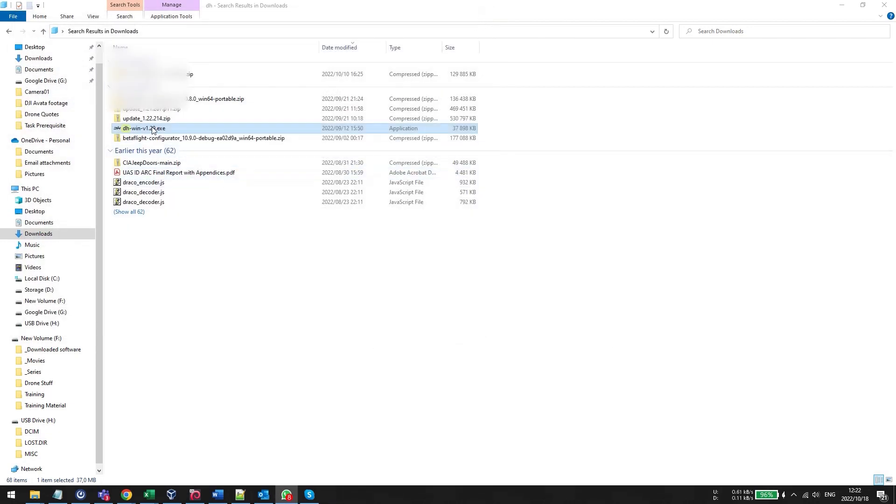
mouse_move(143, 128)
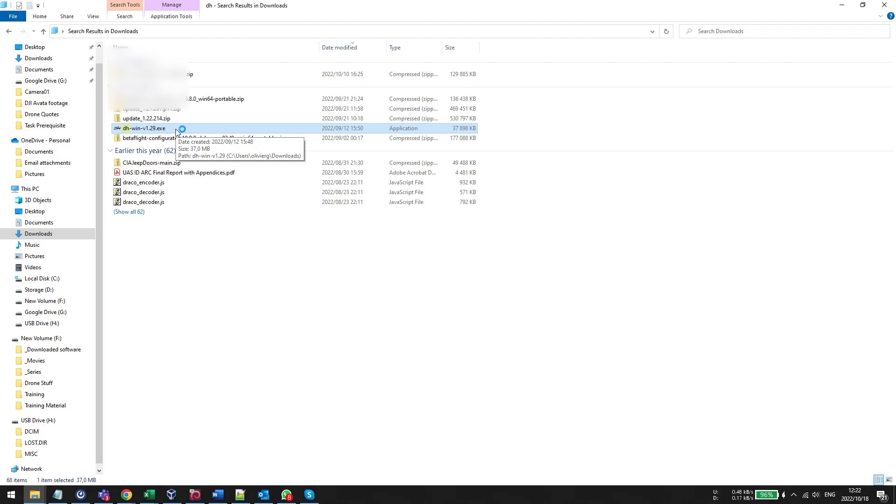
double_click(143, 128)
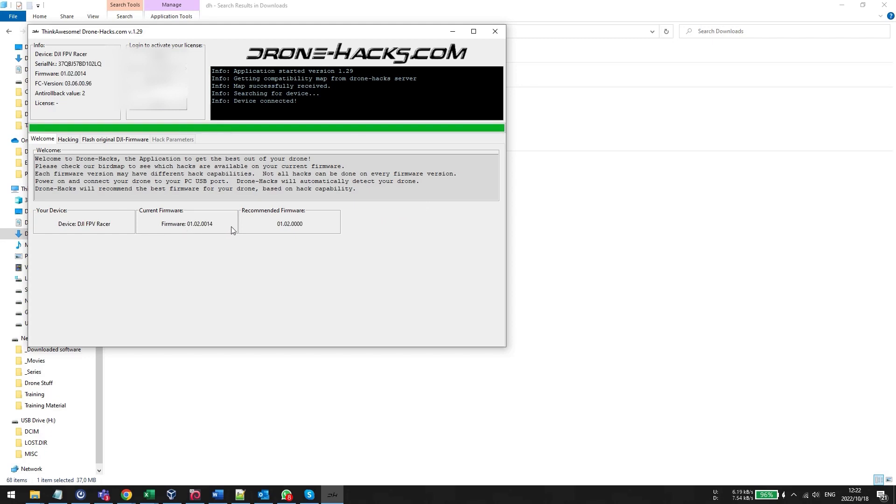
mouse_move(190, 228)
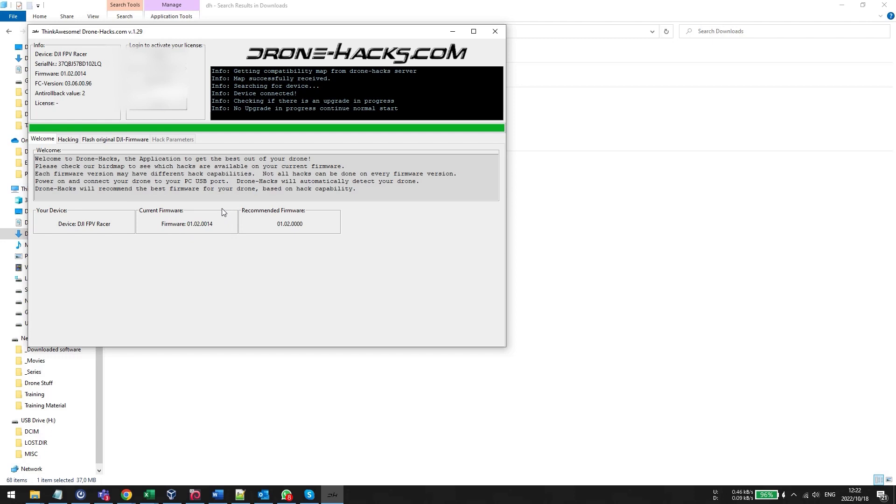
Reconnect to the drone on 01.02.0014 and switch to the Flash original DJI-Firmware tab
left_click(67, 139)
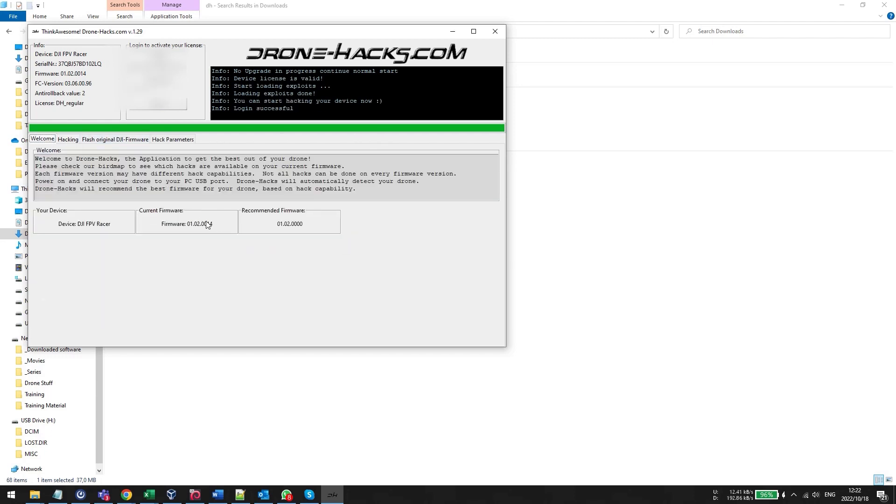
mouse_move(200, 224)
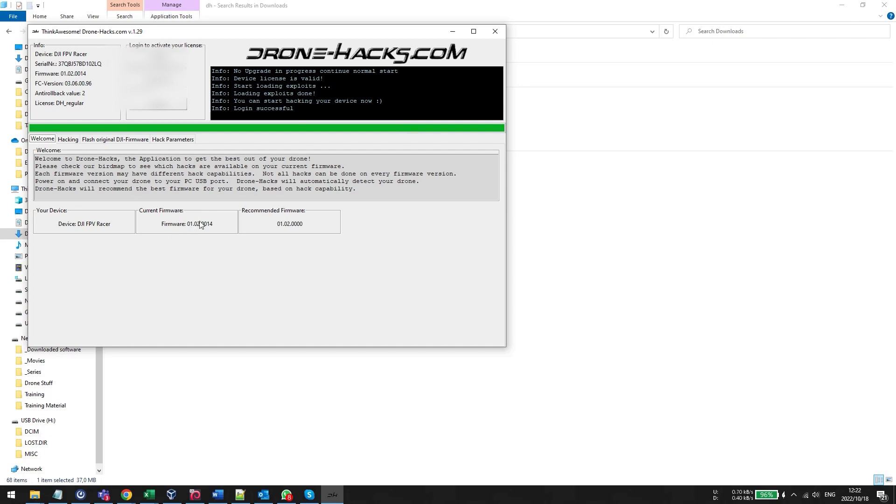
mouse_move(192, 227)
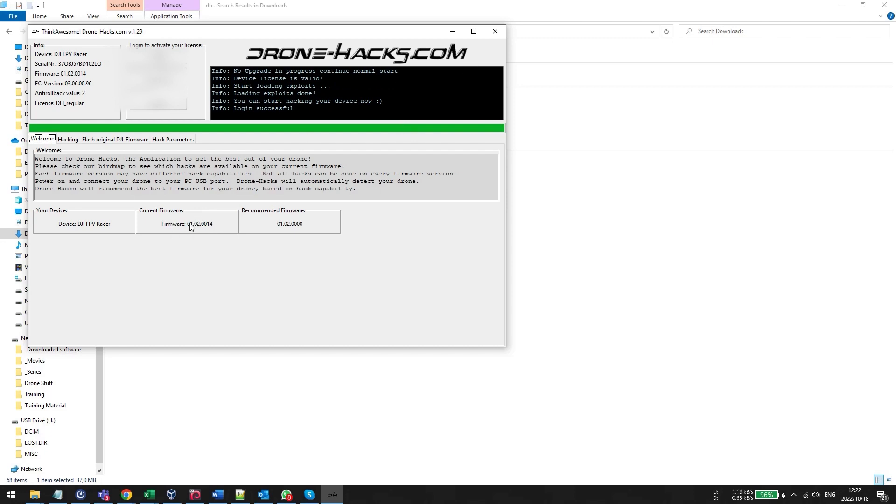
left_click(114, 139)
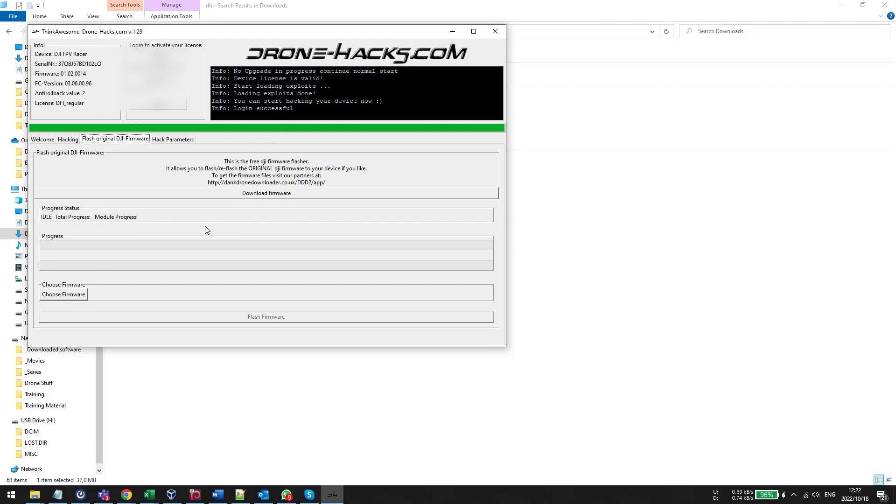
Load V01.02.0000_FPV_Racer_dji_system.bin from Downloads and start flashing it
left_click(63, 295)
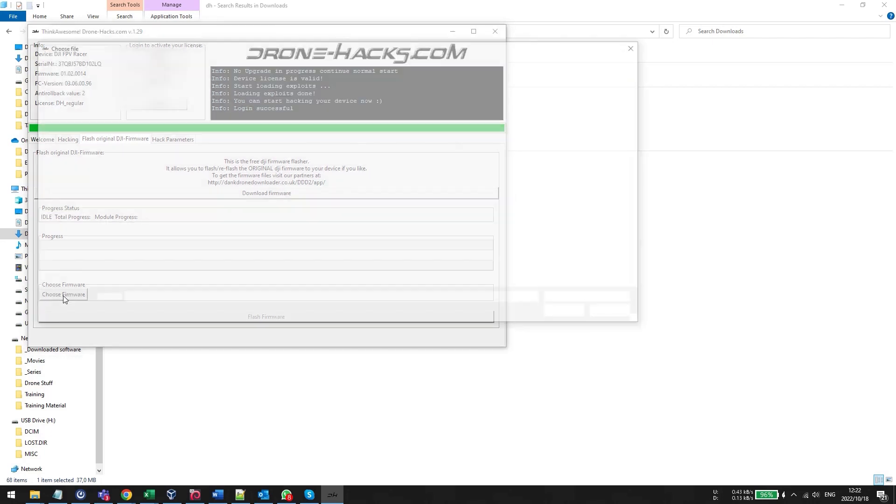
left_click(64, 295)
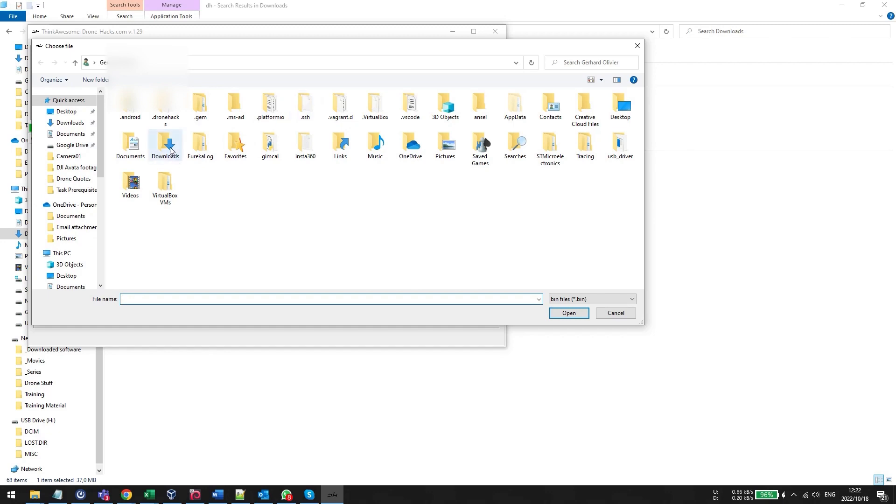
double_click(166, 145)
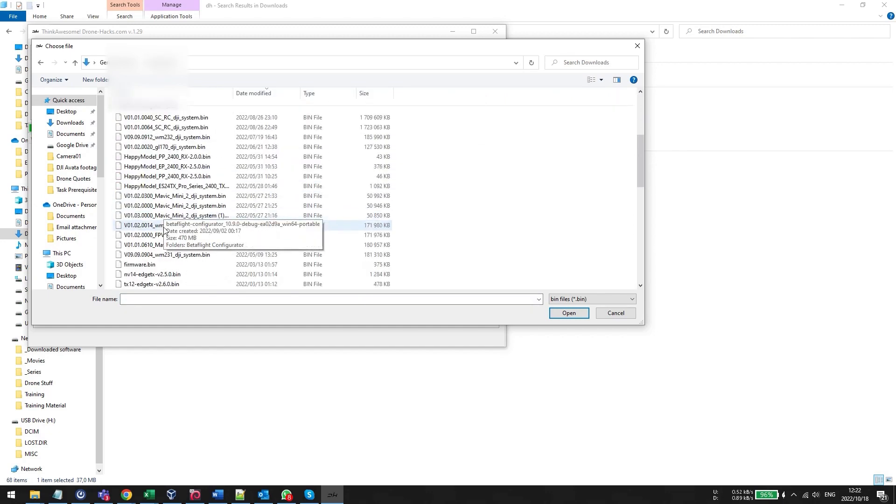
left_click(169, 235)
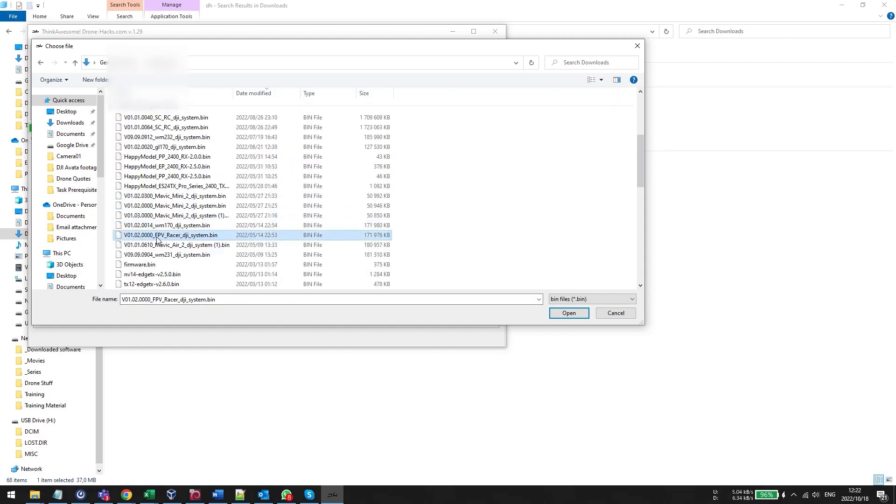
mouse_move(169, 235)
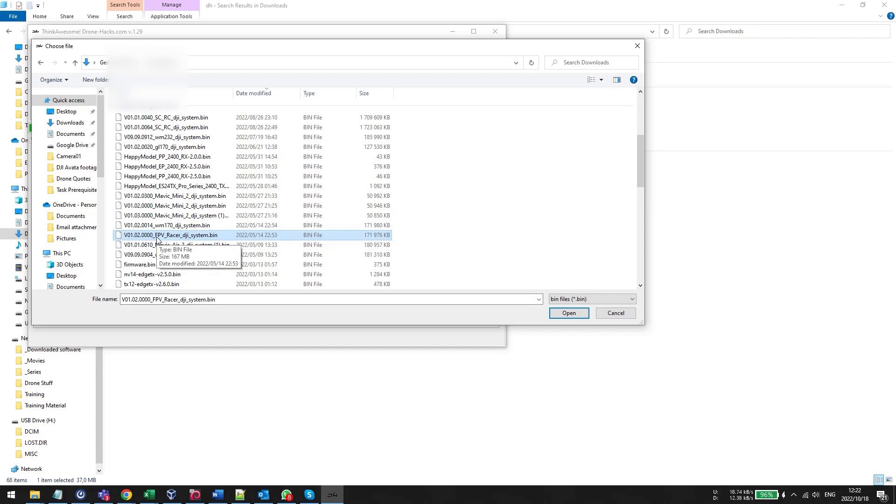
left_click(568, 313)
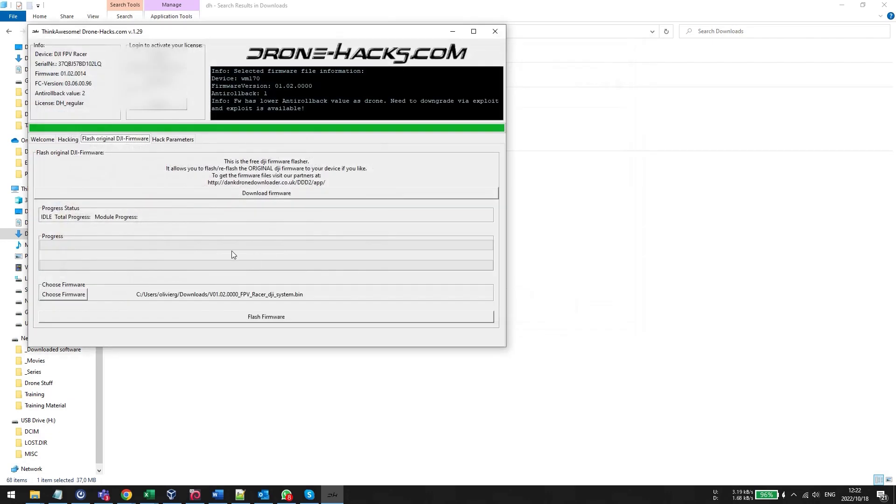
left_click(265, 316)
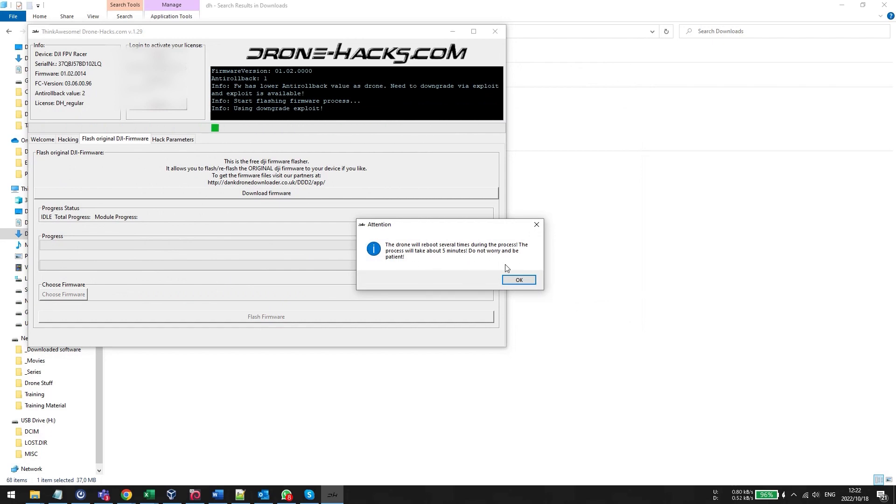
Acknowledge the reboot warning and let the 01.02.0000 downgrade flash run to completion
left_click(517, 280)
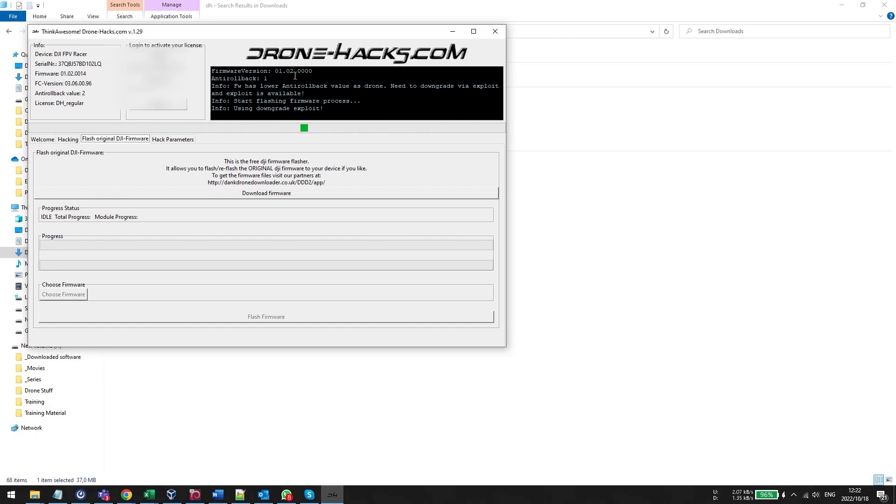
left_click(265, 193)
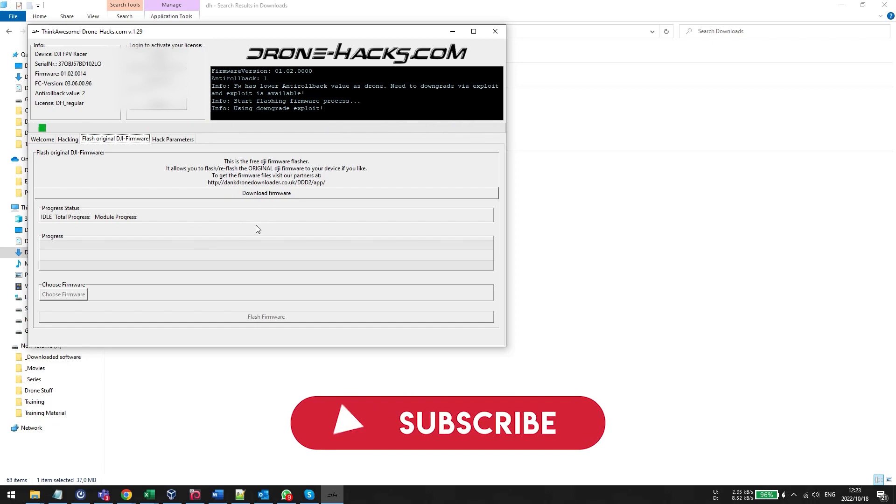
mouse_move(287, 234)
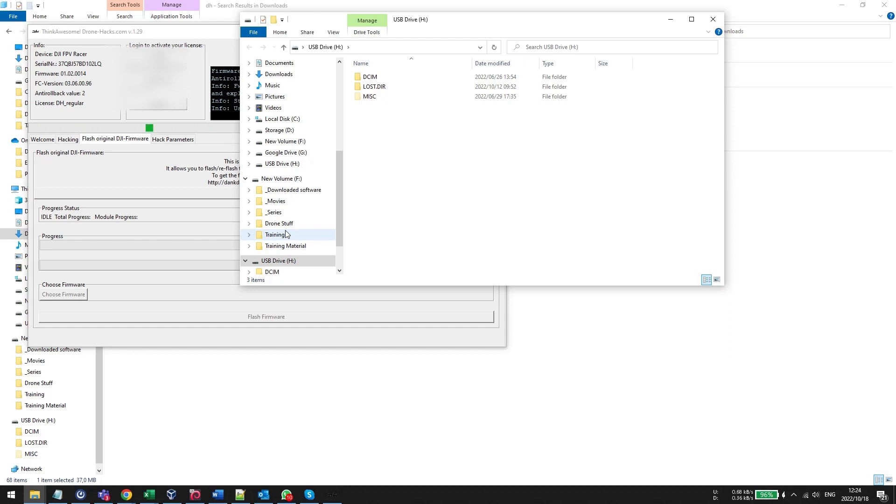
left_click(712, 19)
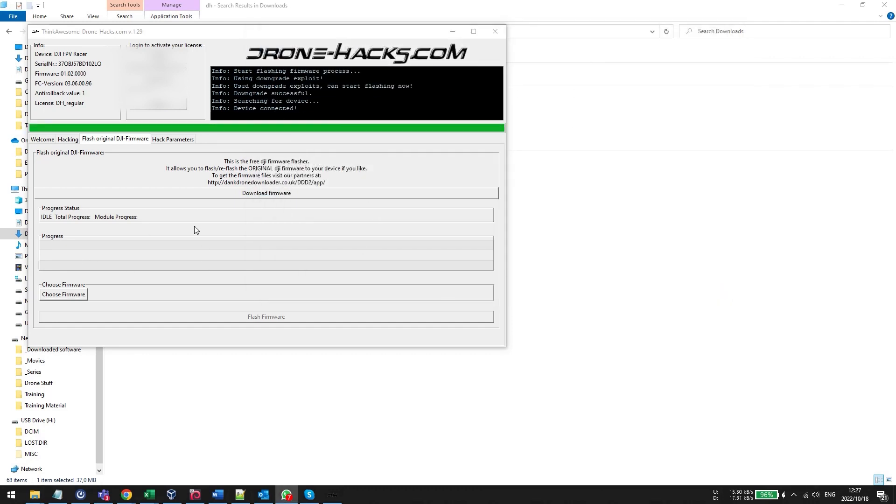
Open the Hacking tab for the FPV Racer on firmware 01.02.0000
left_click(67, 139)
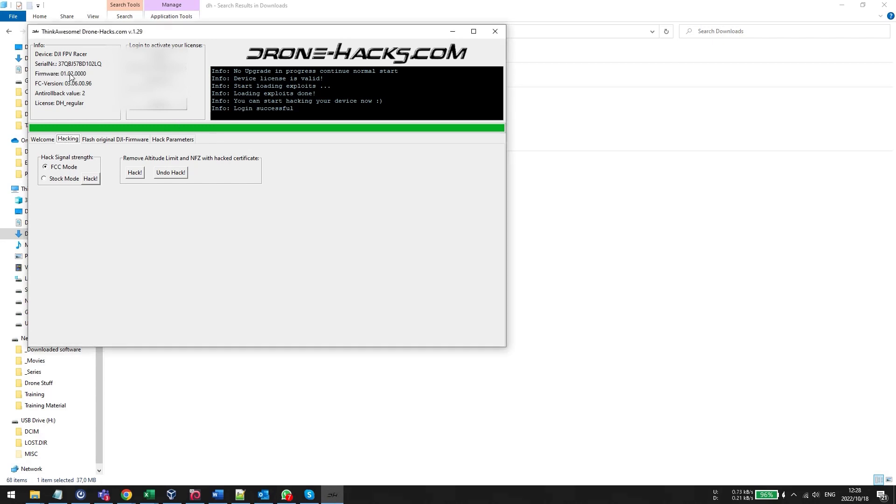
Check the recommended firmware on Welcome, then run the FCC Mode signal strength hack
left_click(41, 139)
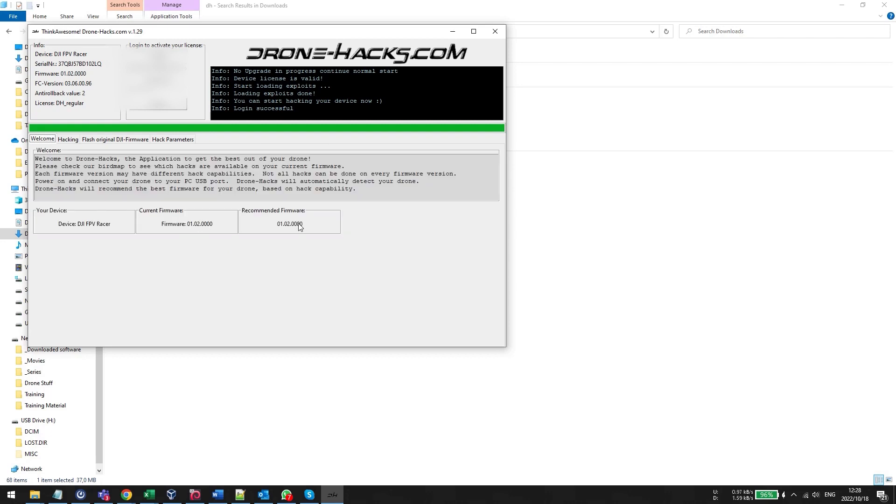
left_click(67, 139)
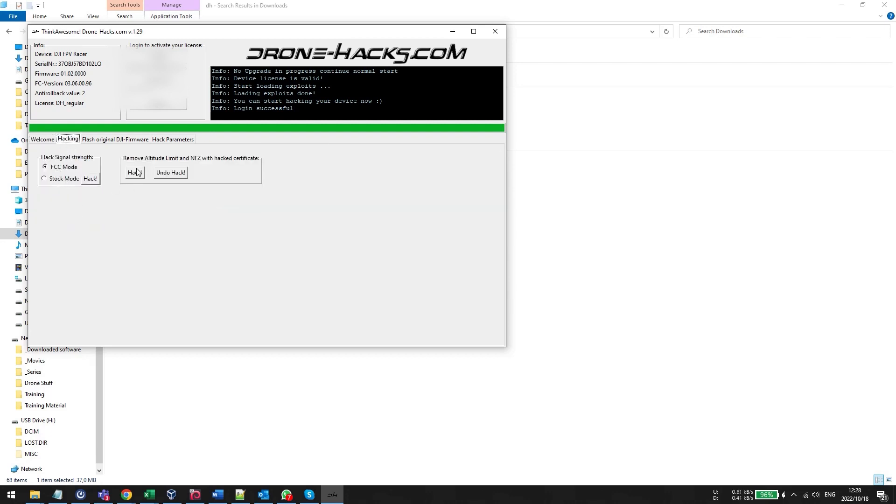
left_click(134, 172)
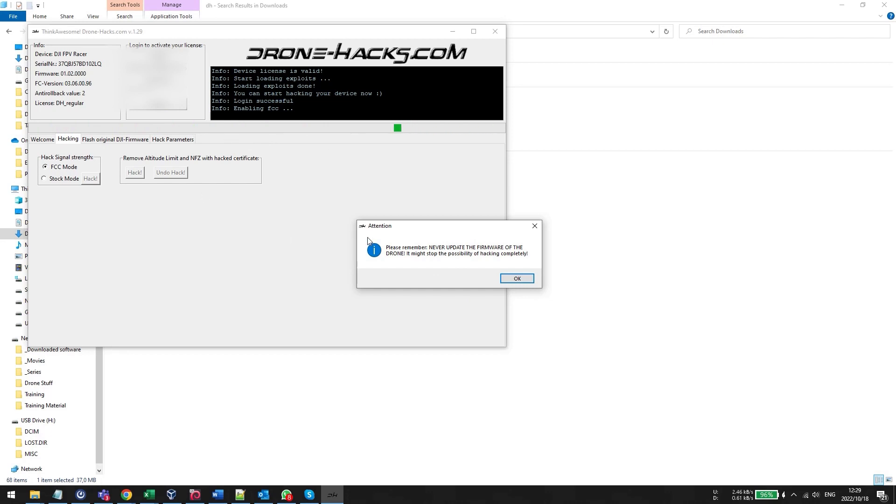
Dismiss the never-update-firmware warning and the 'Signal strength hack applied' message
left_click(516, 278)
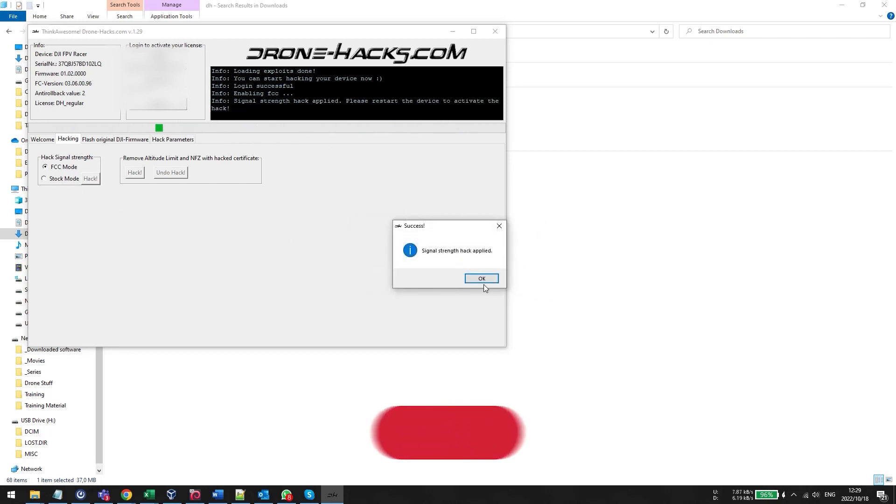
left_click(481, 279)
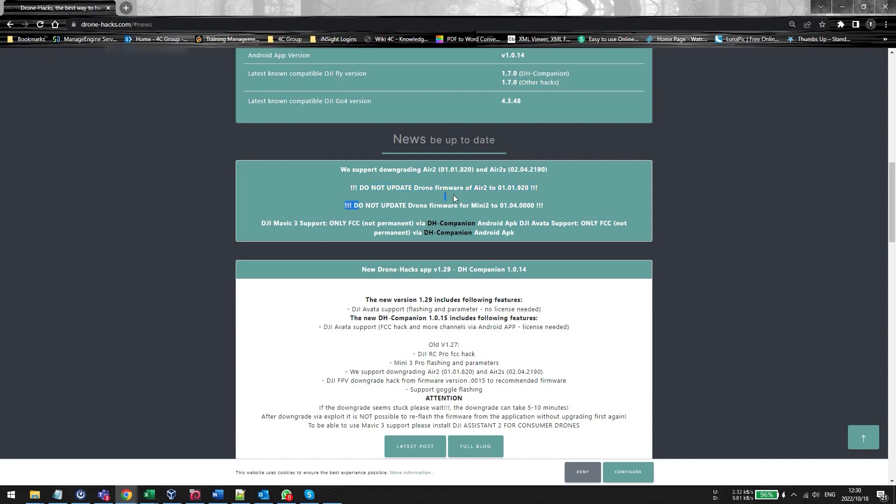
Browse the drone-hacks.com Birdmap for Mavic Air 2 firmware hack compatibility
scroll("up", 3)
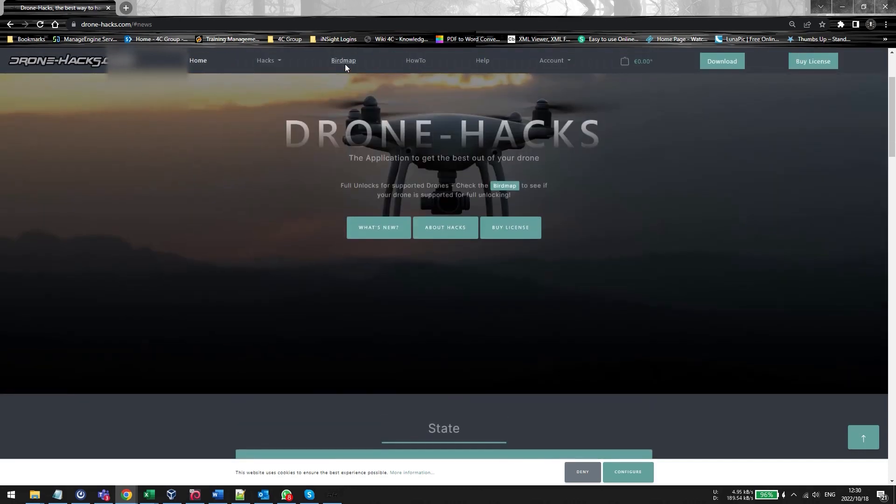
left_click(343, 60)
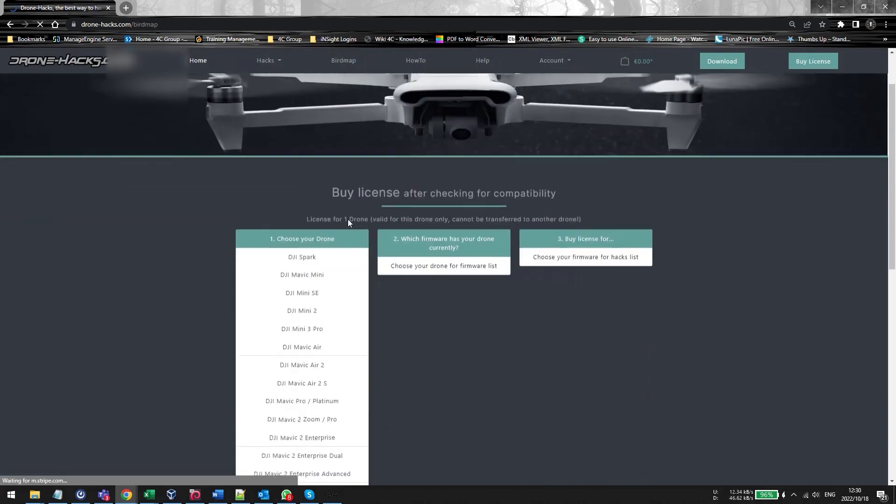
scroll("down", 3)
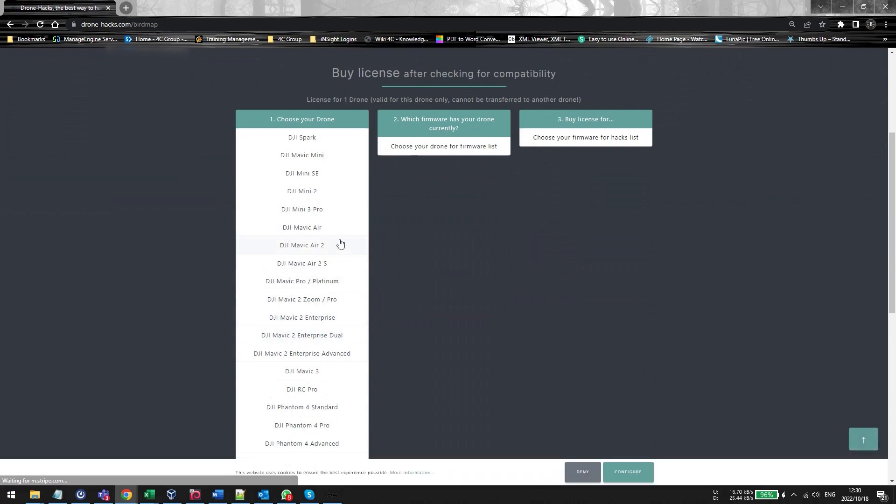
left_click(302, 245)
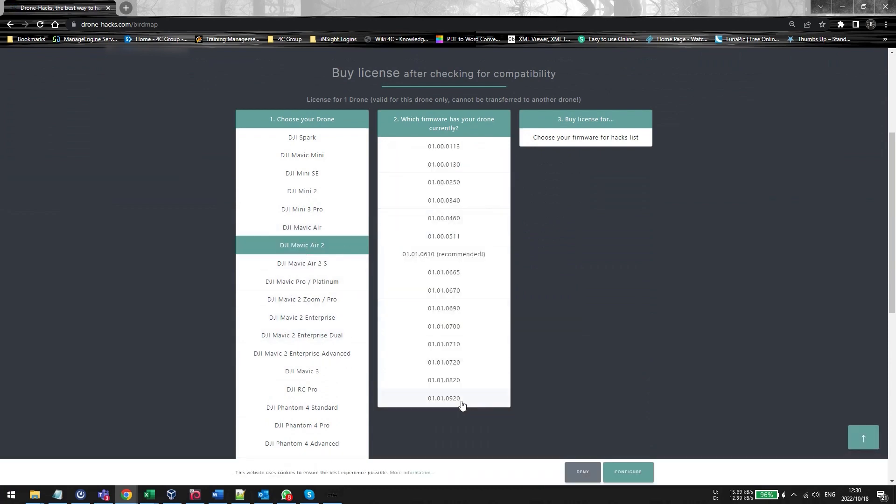
left_click(443, 398)
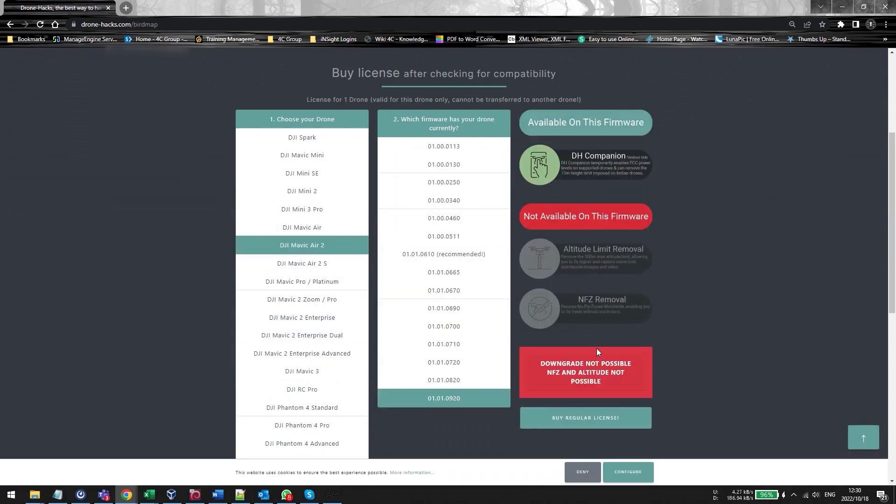
left_click(443, 379)
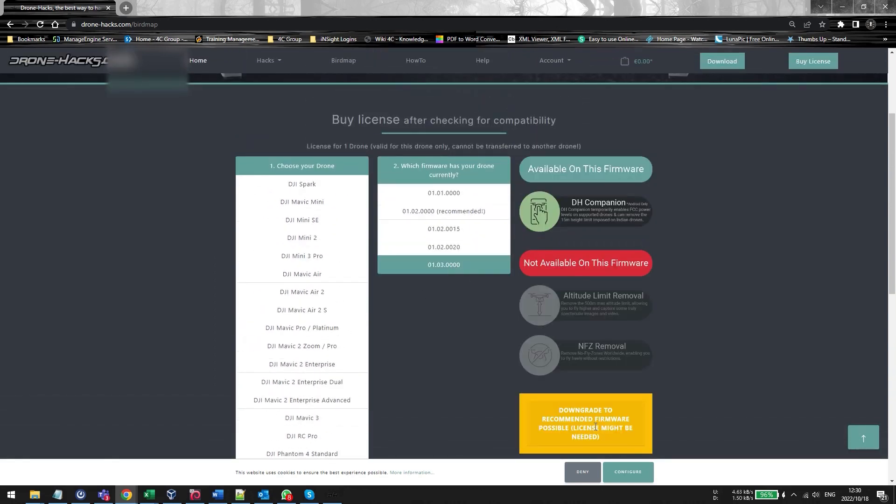
mouse_move(721, 139)
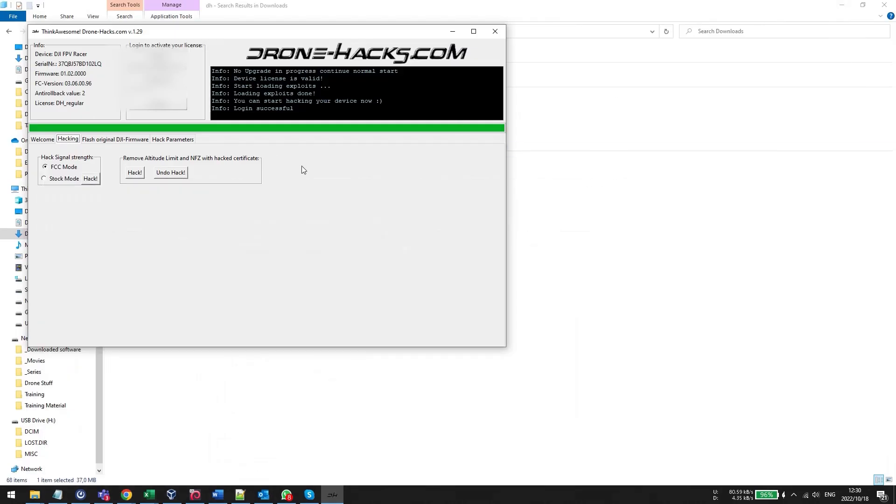
mouse_move(233, 148)
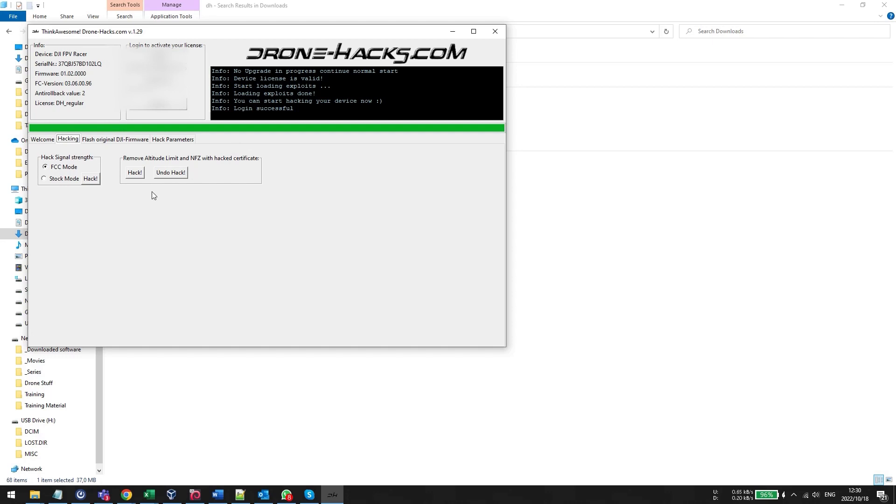
mouse_move(184, 210)
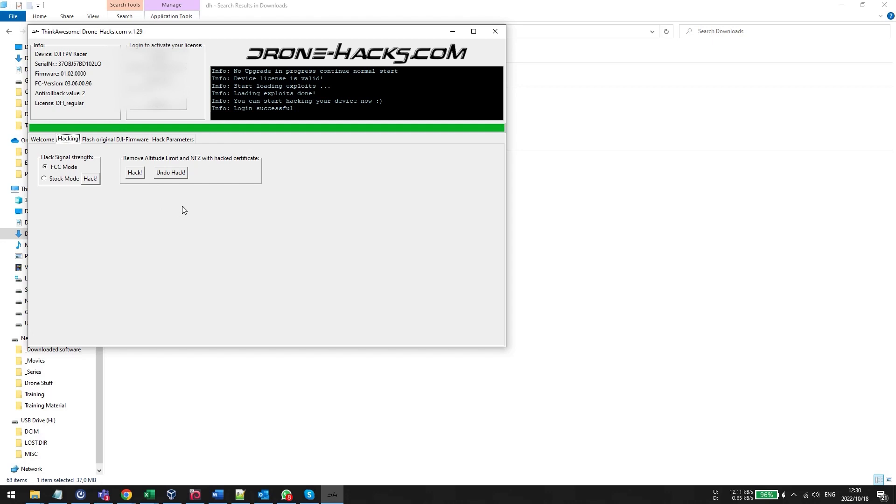
mouse_move(153, 197)
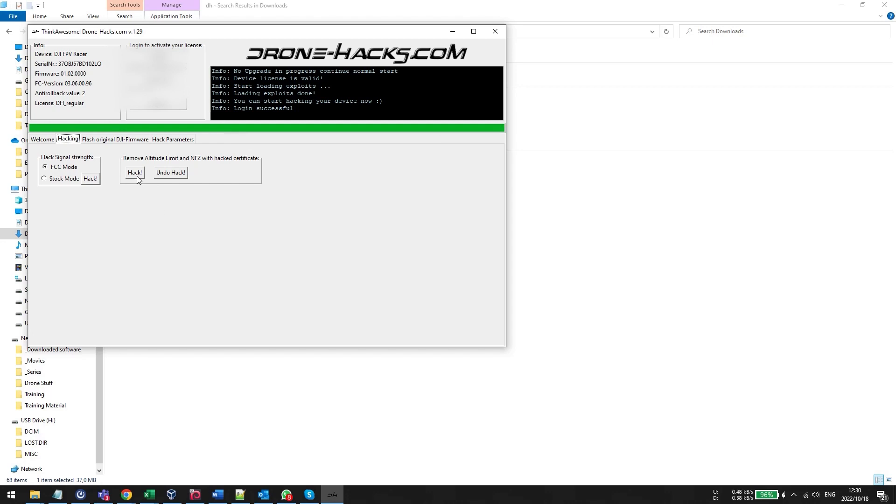
Start the 'Remove Altitude Limit and NFZ with hacked certificate' hack
left_click(134, 173)
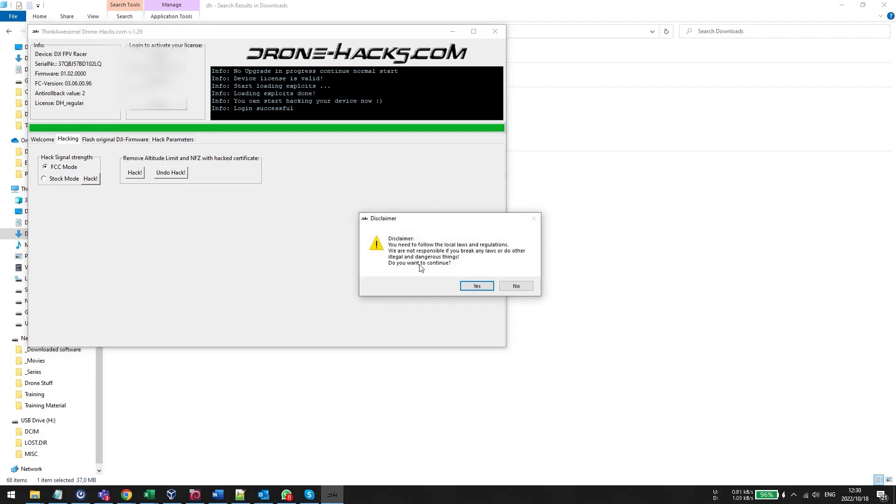
mouse_move(509, 276)
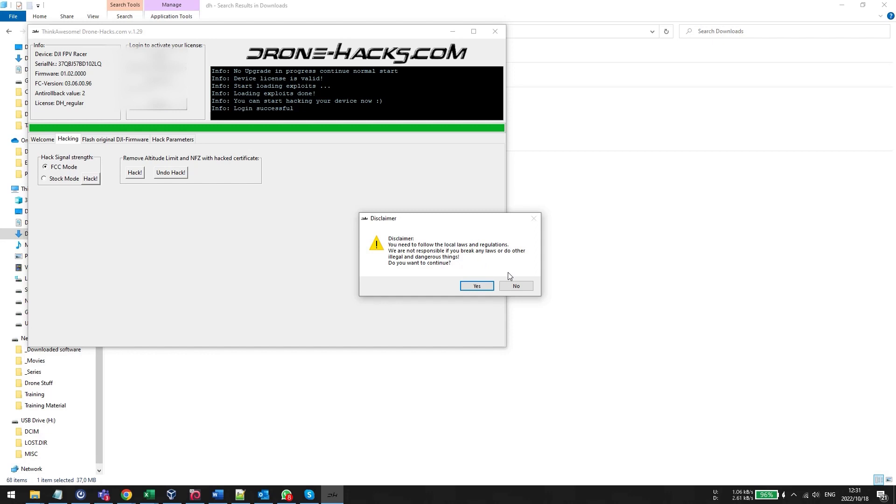
mouse_move(161, 176)
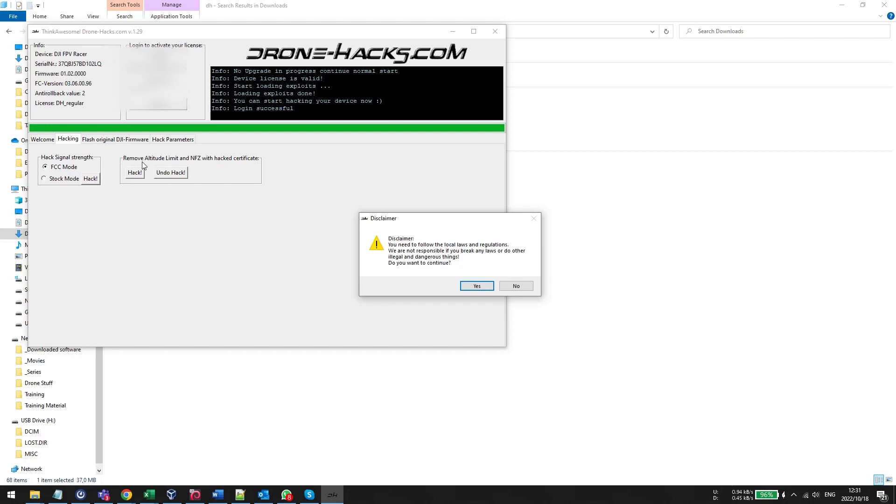
mouse_move(181, 168)
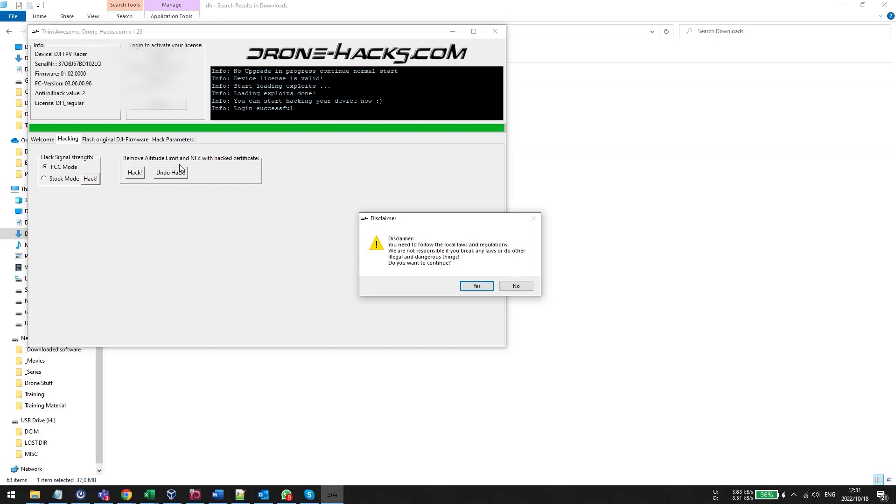
mouse_move(458, 337)
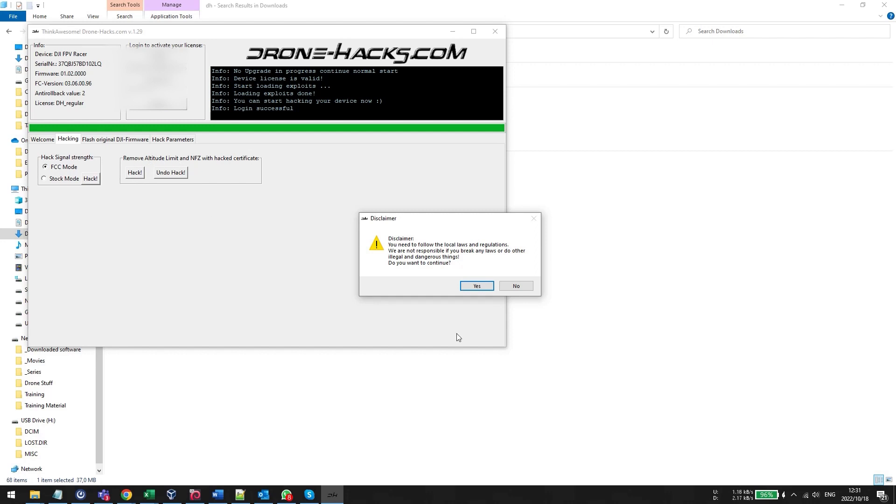
Accept the disclaimer and acknowledge the drone-may-reboot warning to begin the unlock hack
left_click(476, 286)
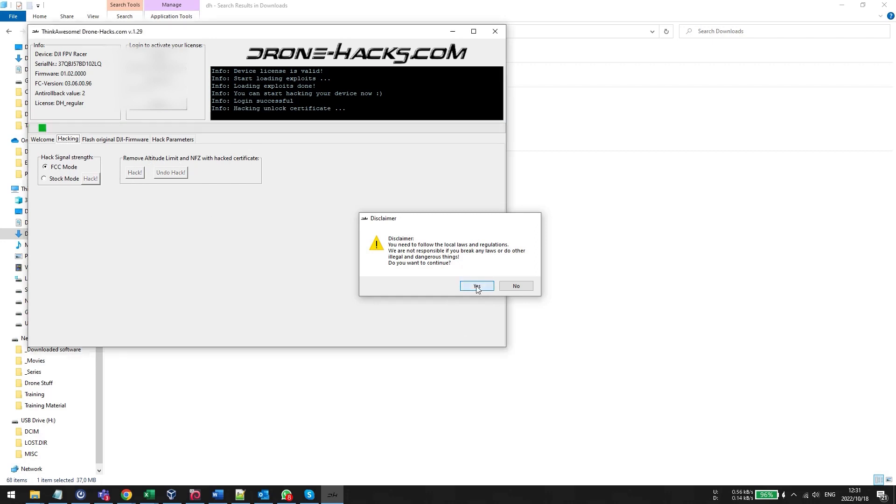
left_click(476, 285)
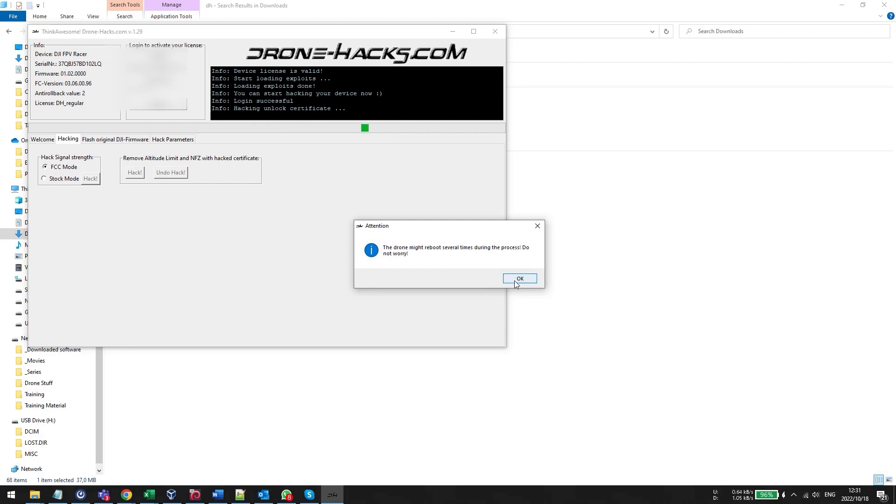
left_click(519, 278)
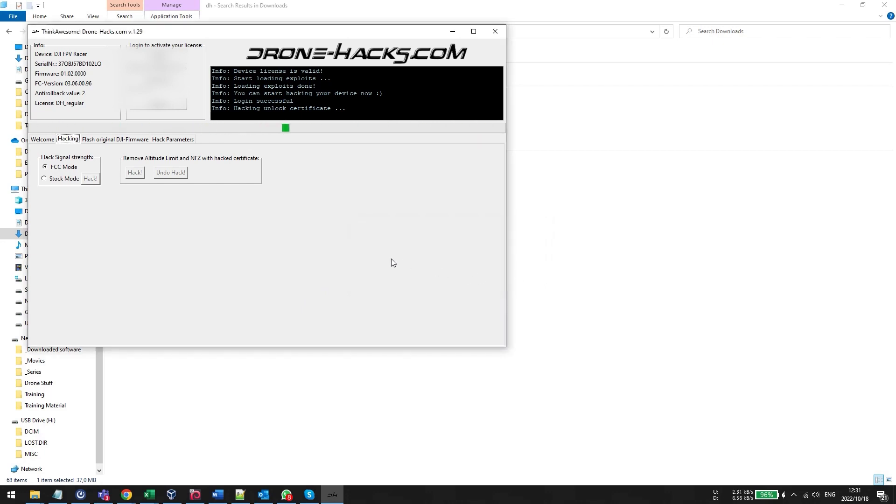